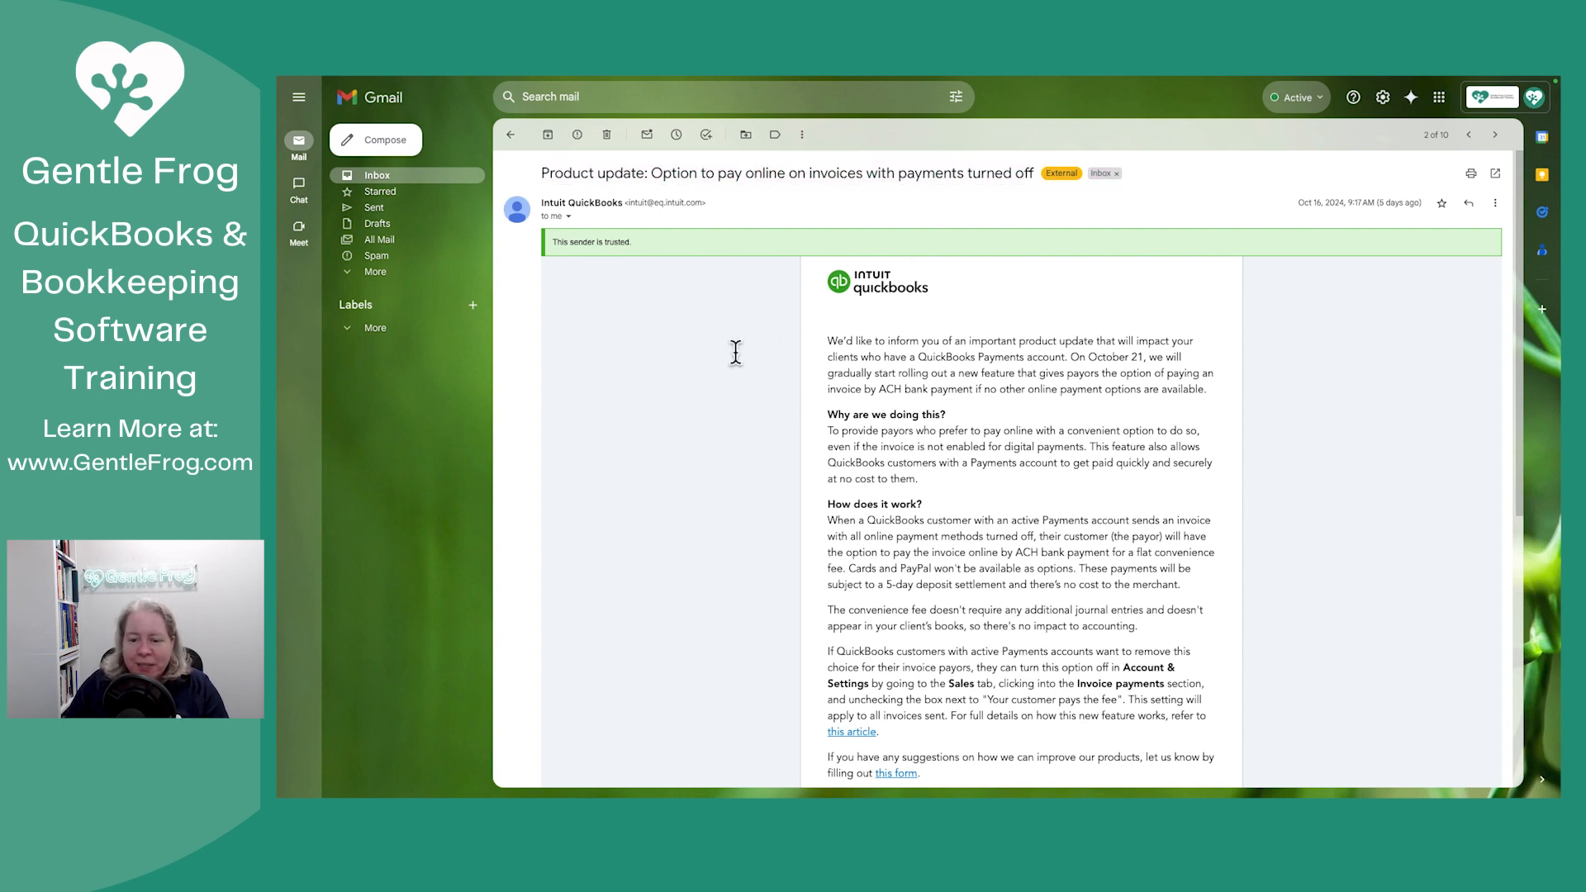
{"action": "left_click_drag", "start_coordinate": [1029, 356], "coordinate": [1180, 357]}
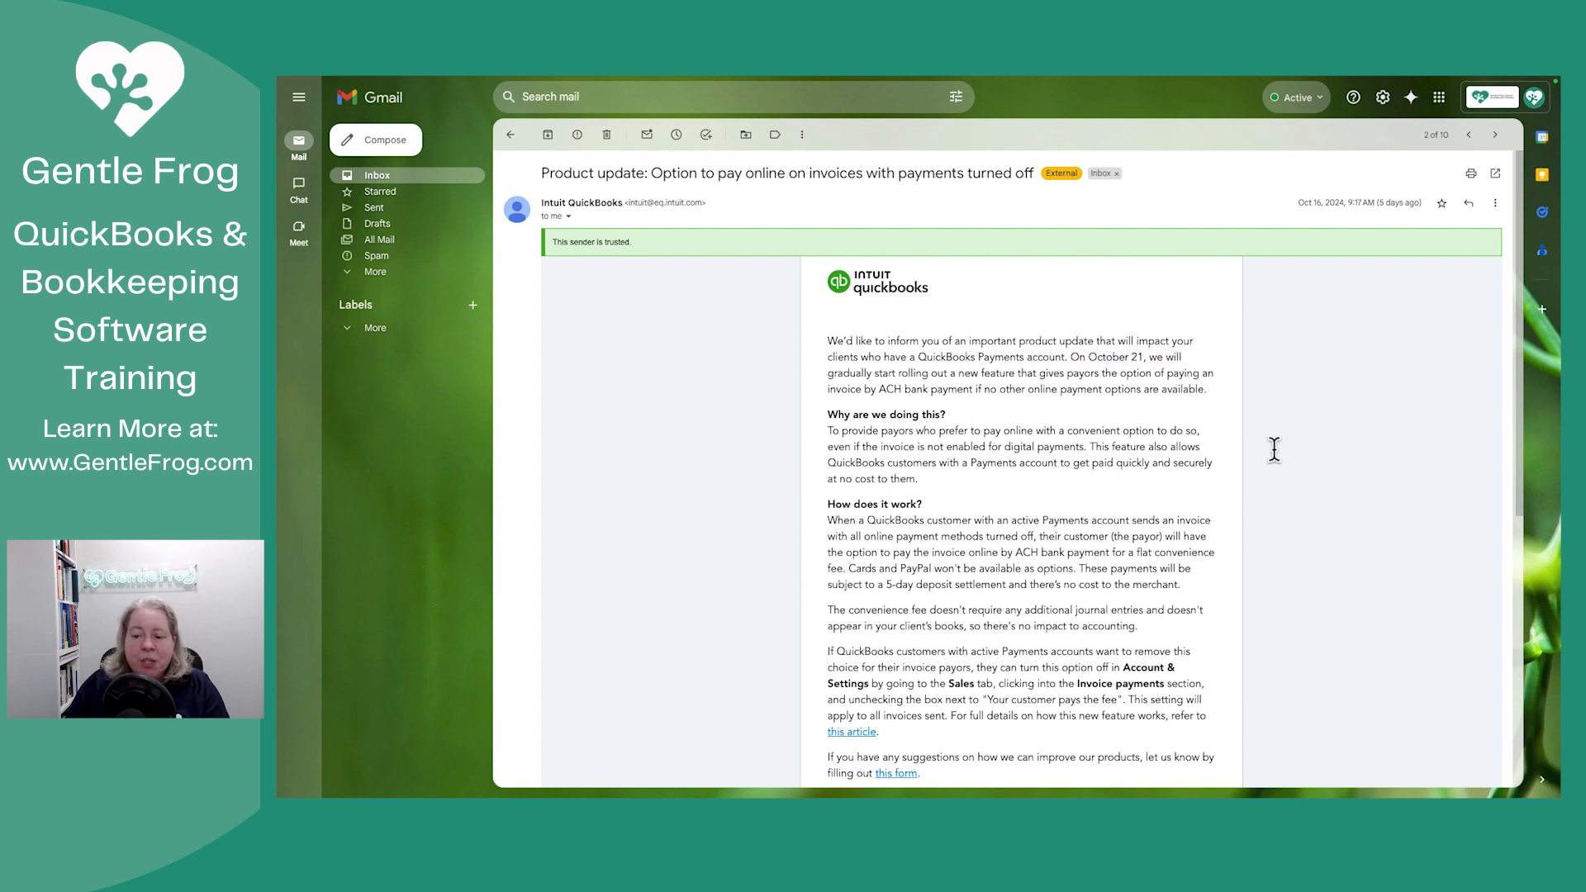
{"action": "left_click_drag", "start_coordinate": [827, 374], "coordinate": [1193, 390]}
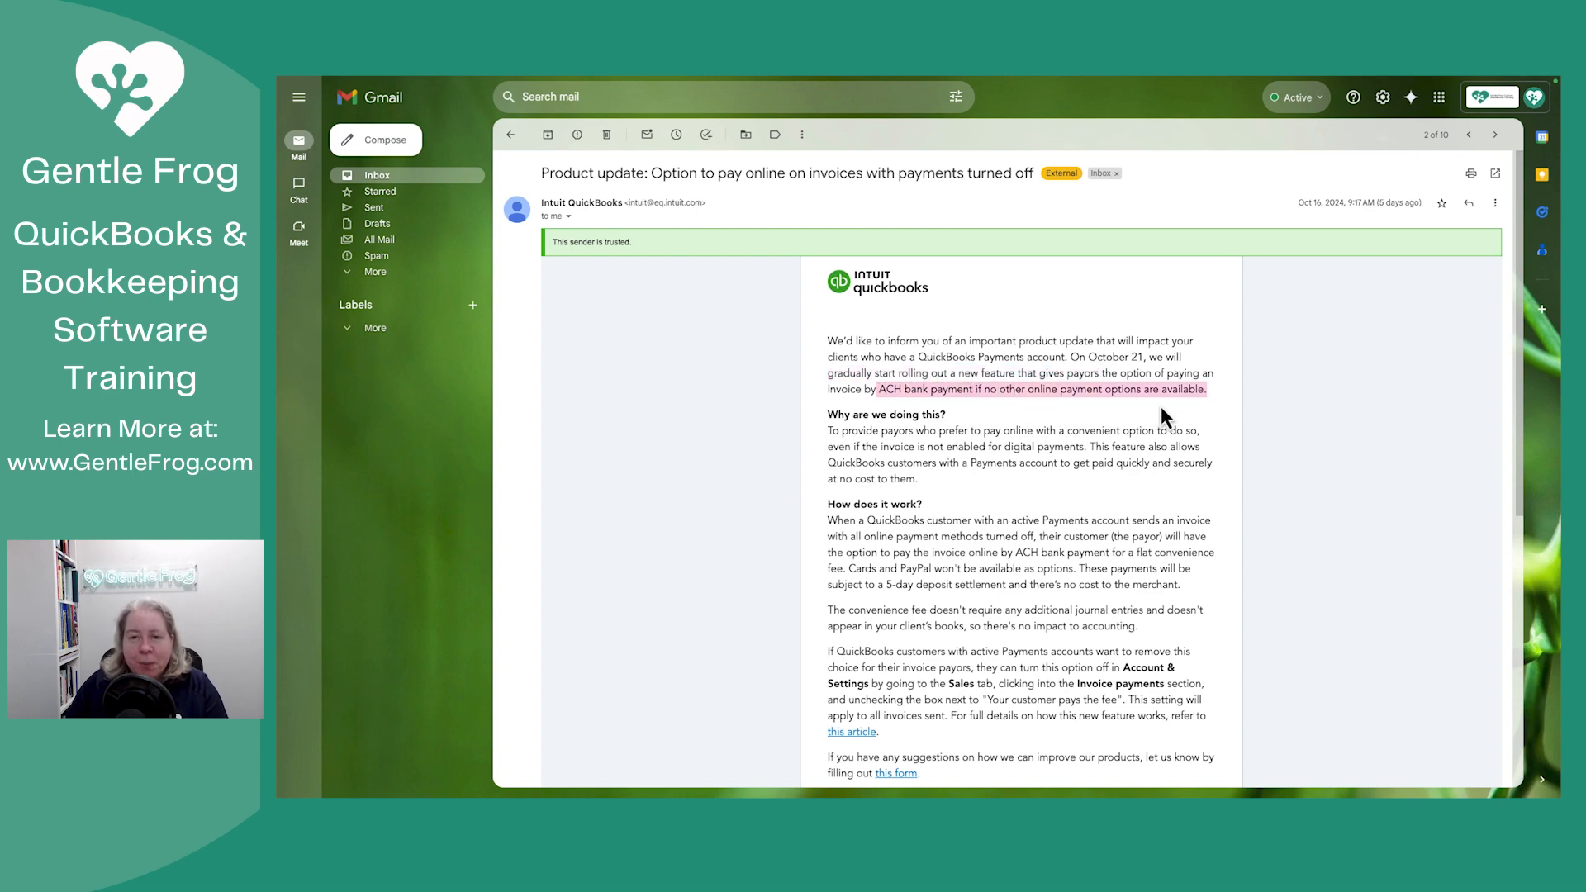
{"action": "scroll", "scroll_direction": "down", "scroll_amount": 3}
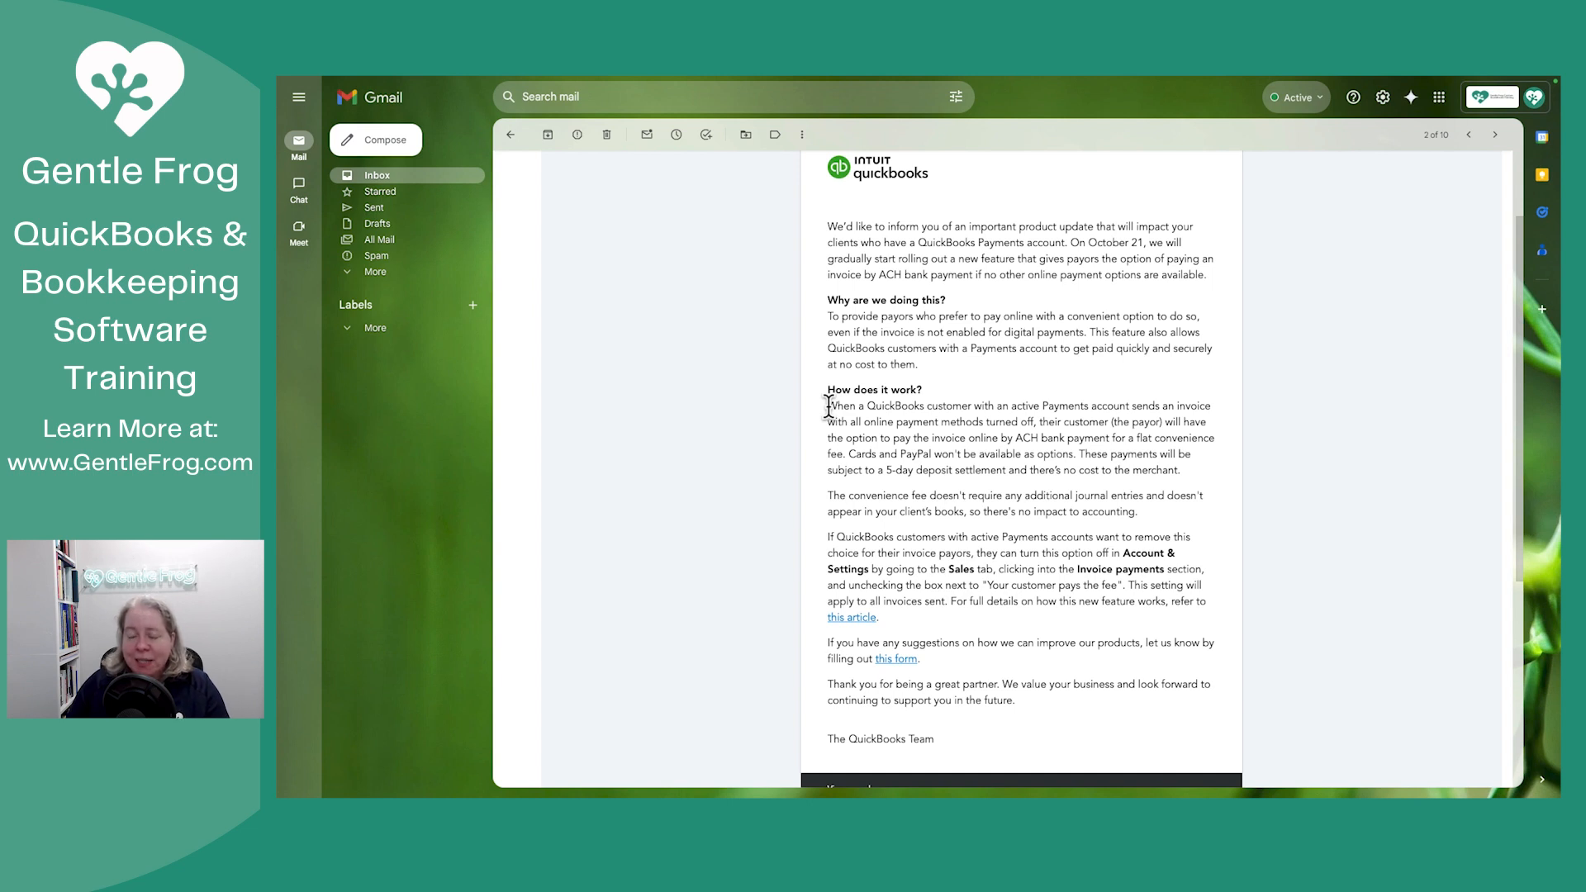
{"action": "left_click_drag", "start_coordinate": [828, 407], "coordinate": [1100, 407]}
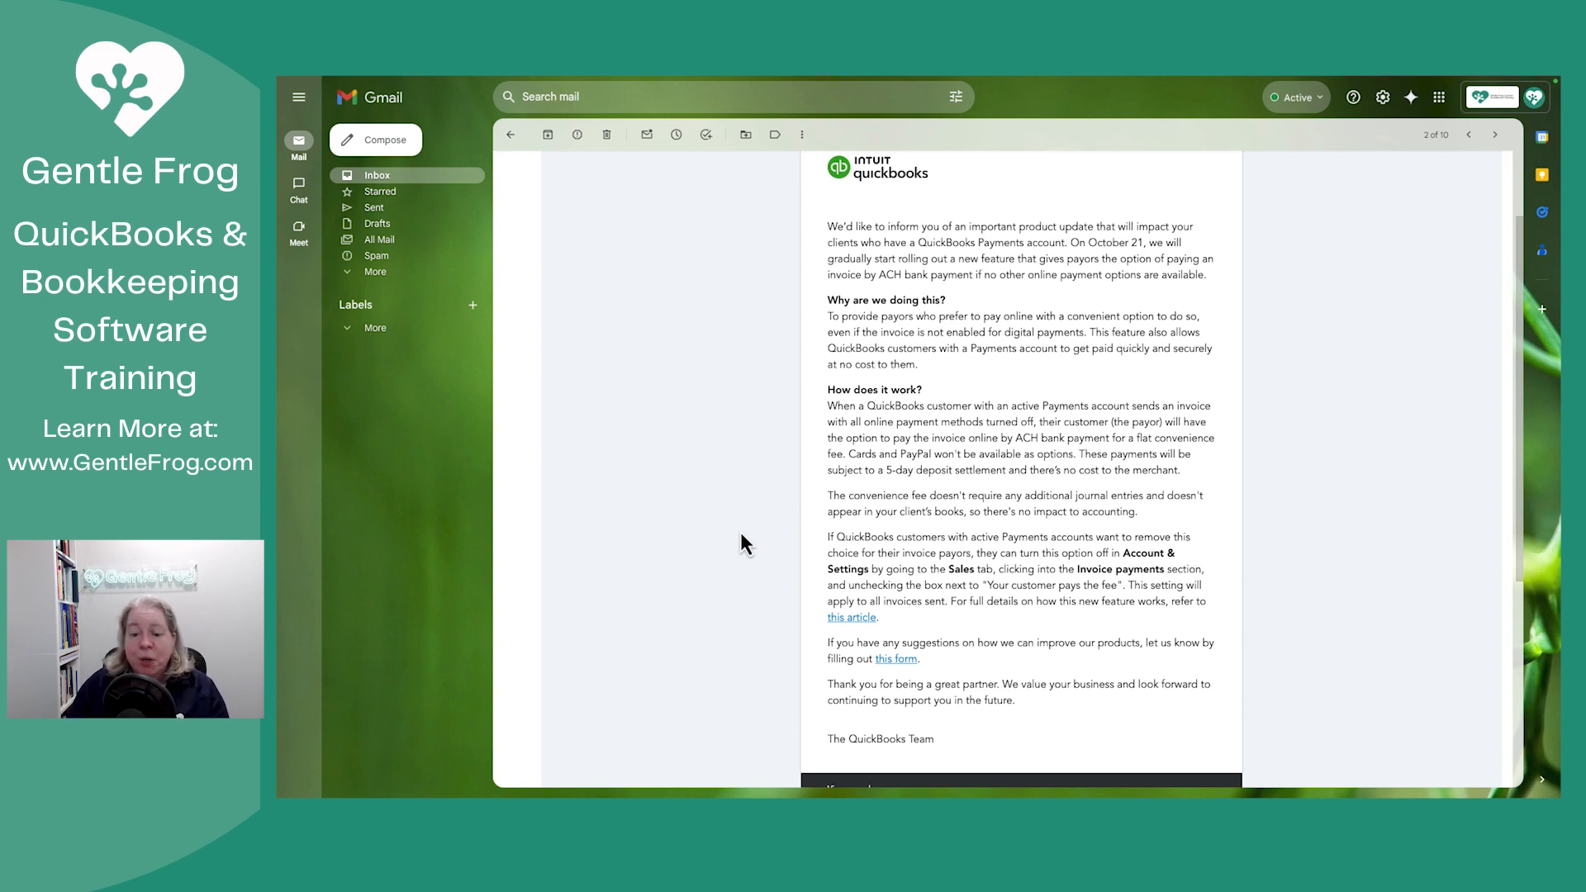
{"action": "double_click", "coordinate": [907, 469]}
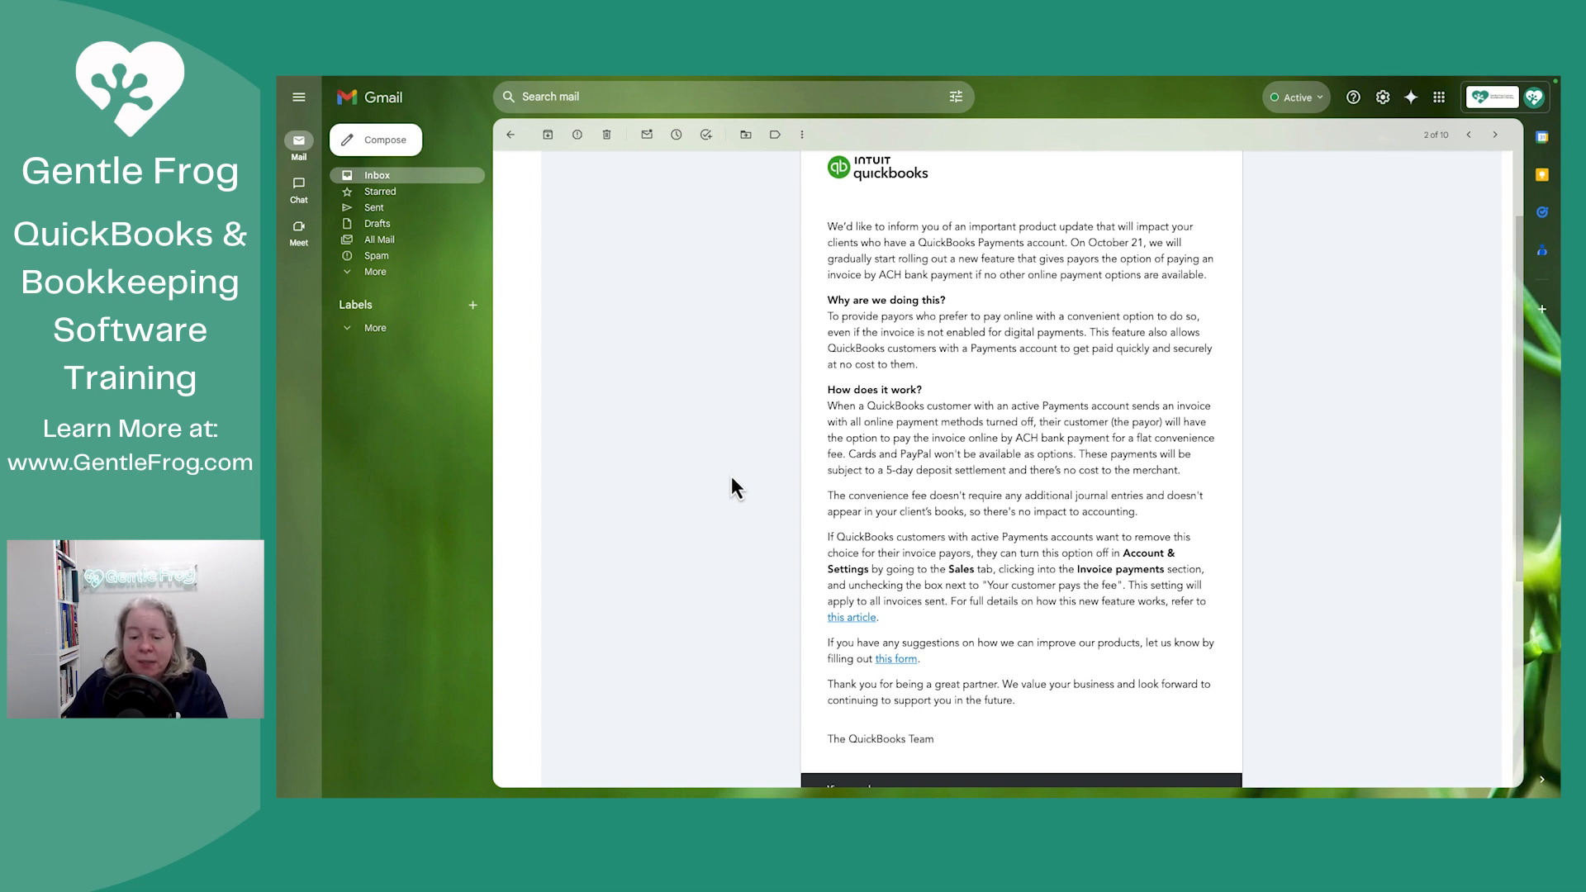
{"action": "mouse_move", "coordinate": [853, 617]}
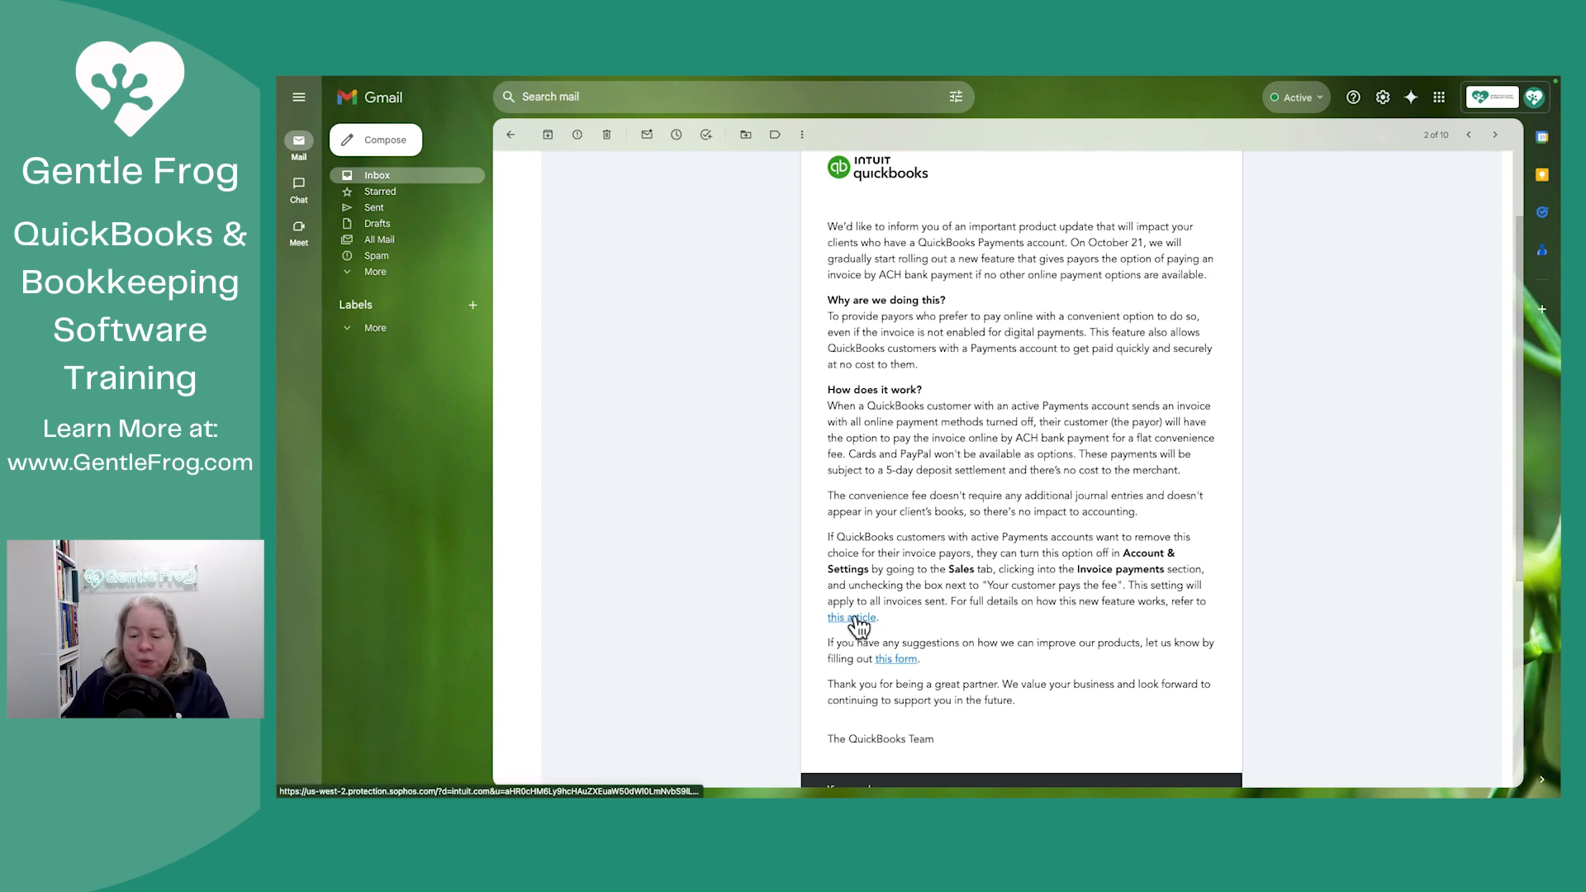
{"action": "mouse_move", "coordinate": [859, 632]}
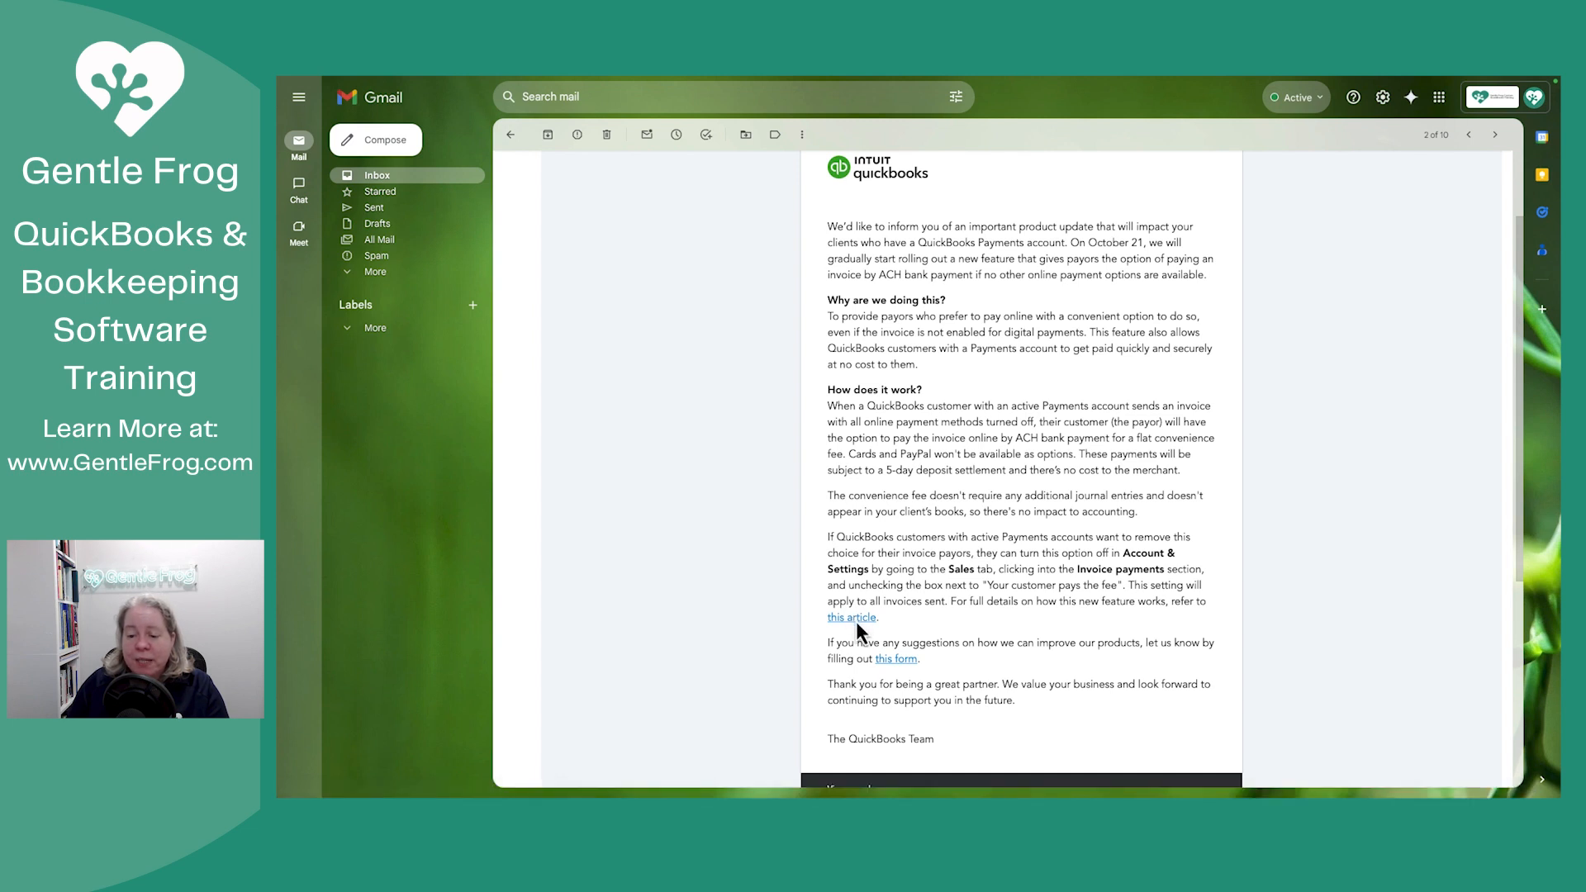
{"action": "mouse_move", "coordinate": [852, 616]}
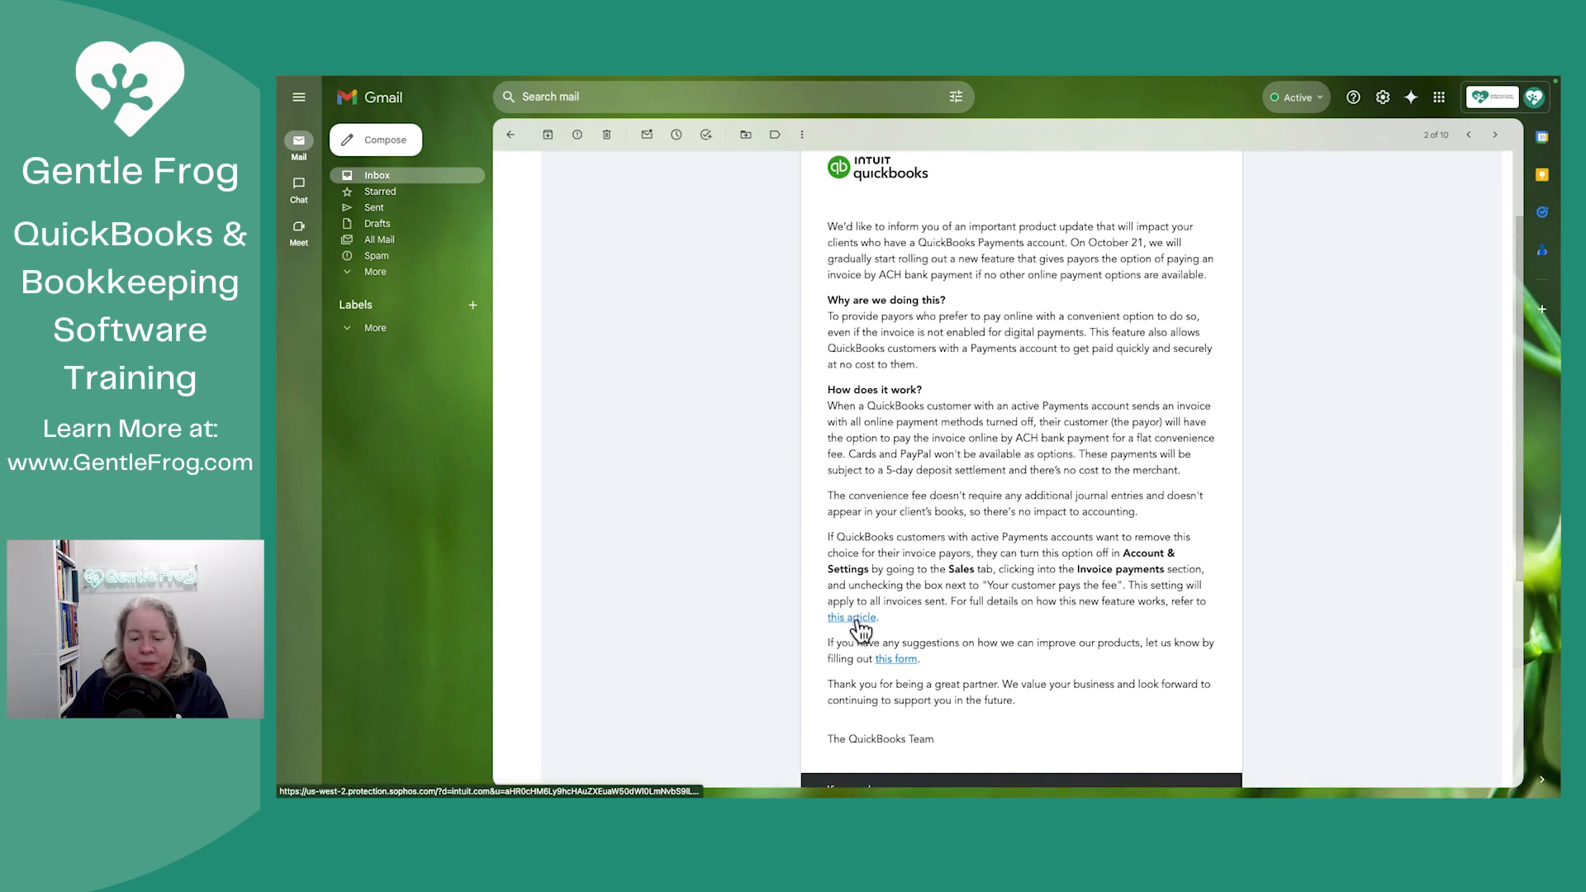
Follow the email's 'this article' link and scroll through the support article's steps.
{"action": "left_click", "coordinate": [851, 616]}
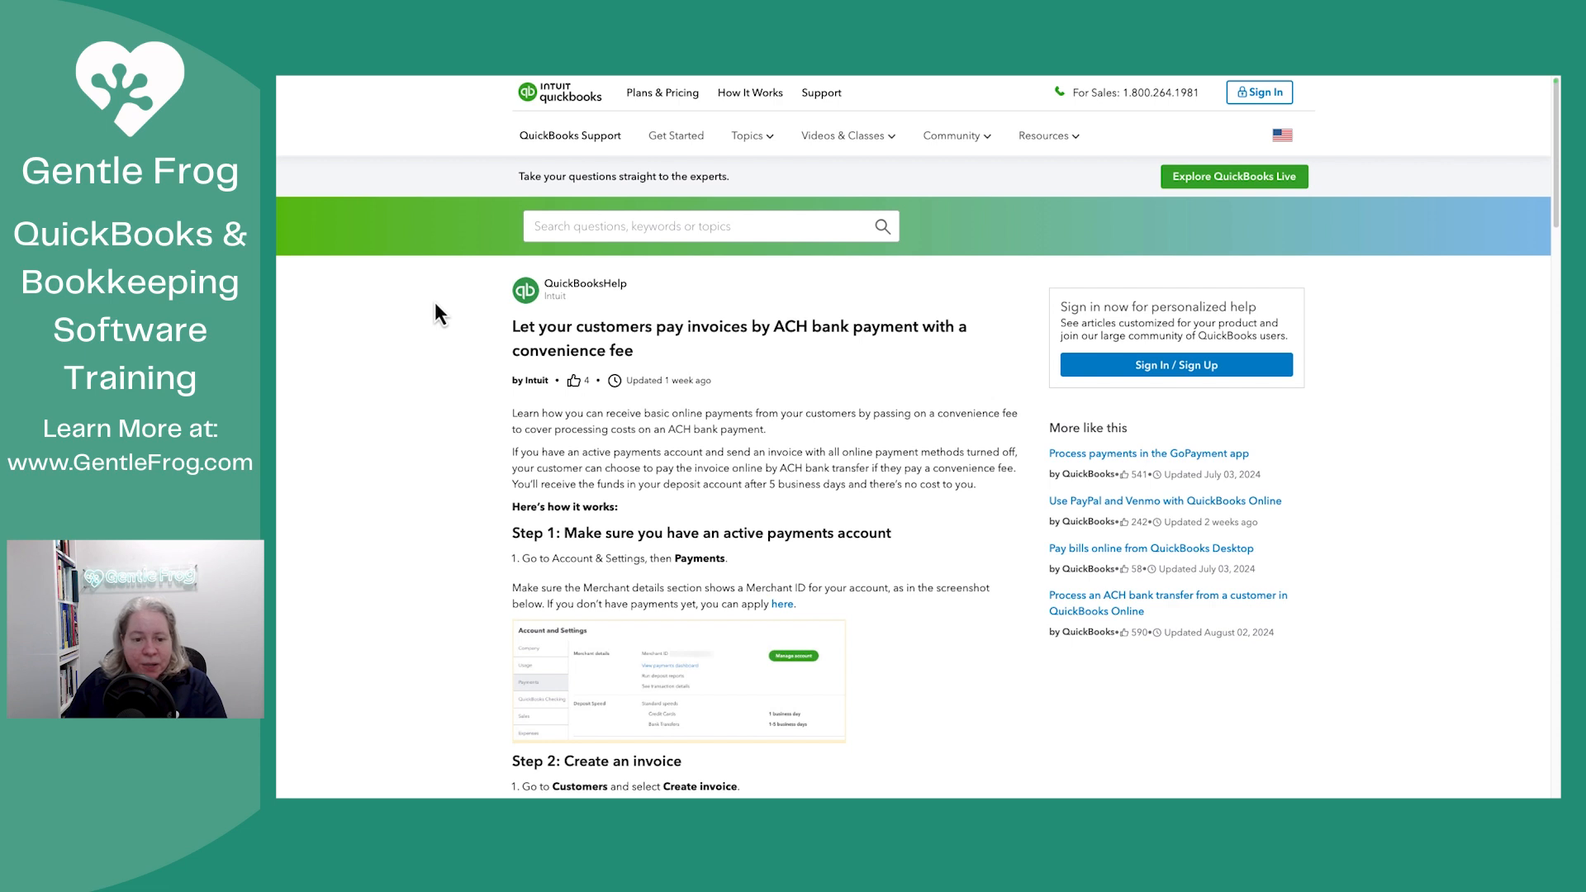
{"action": "scroll", "scroll_direction": "down", "scroll_amount": 3}
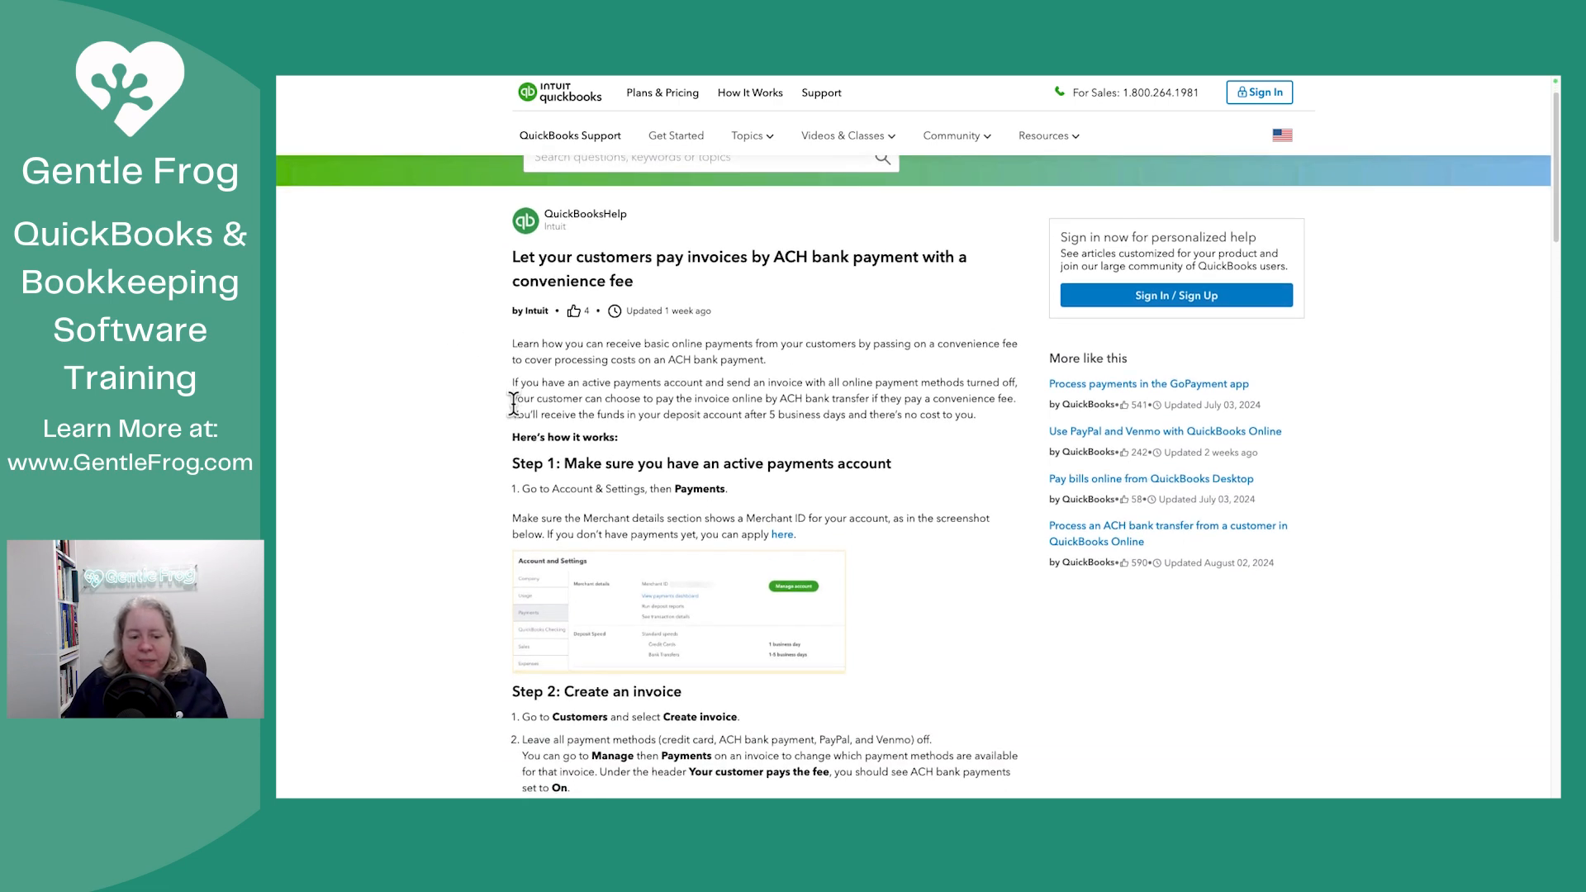
{"action": "scroll", "scroll_direction": "down", "scroll_amount": 3}
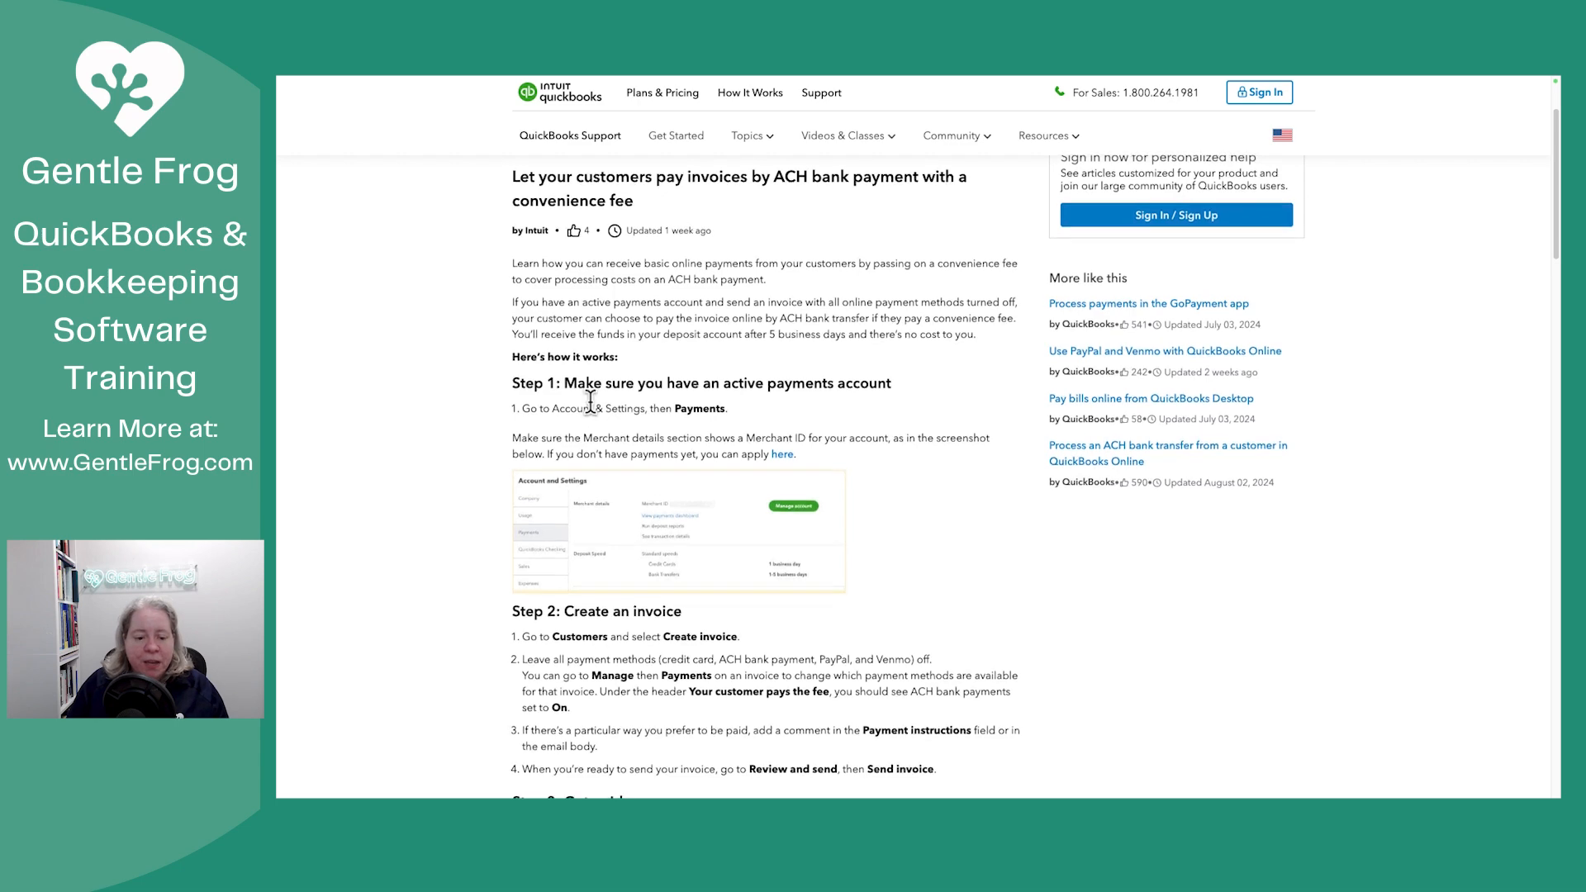
{"action": "scroll", "scroll_direction": "down", "scroll_amount": 3}
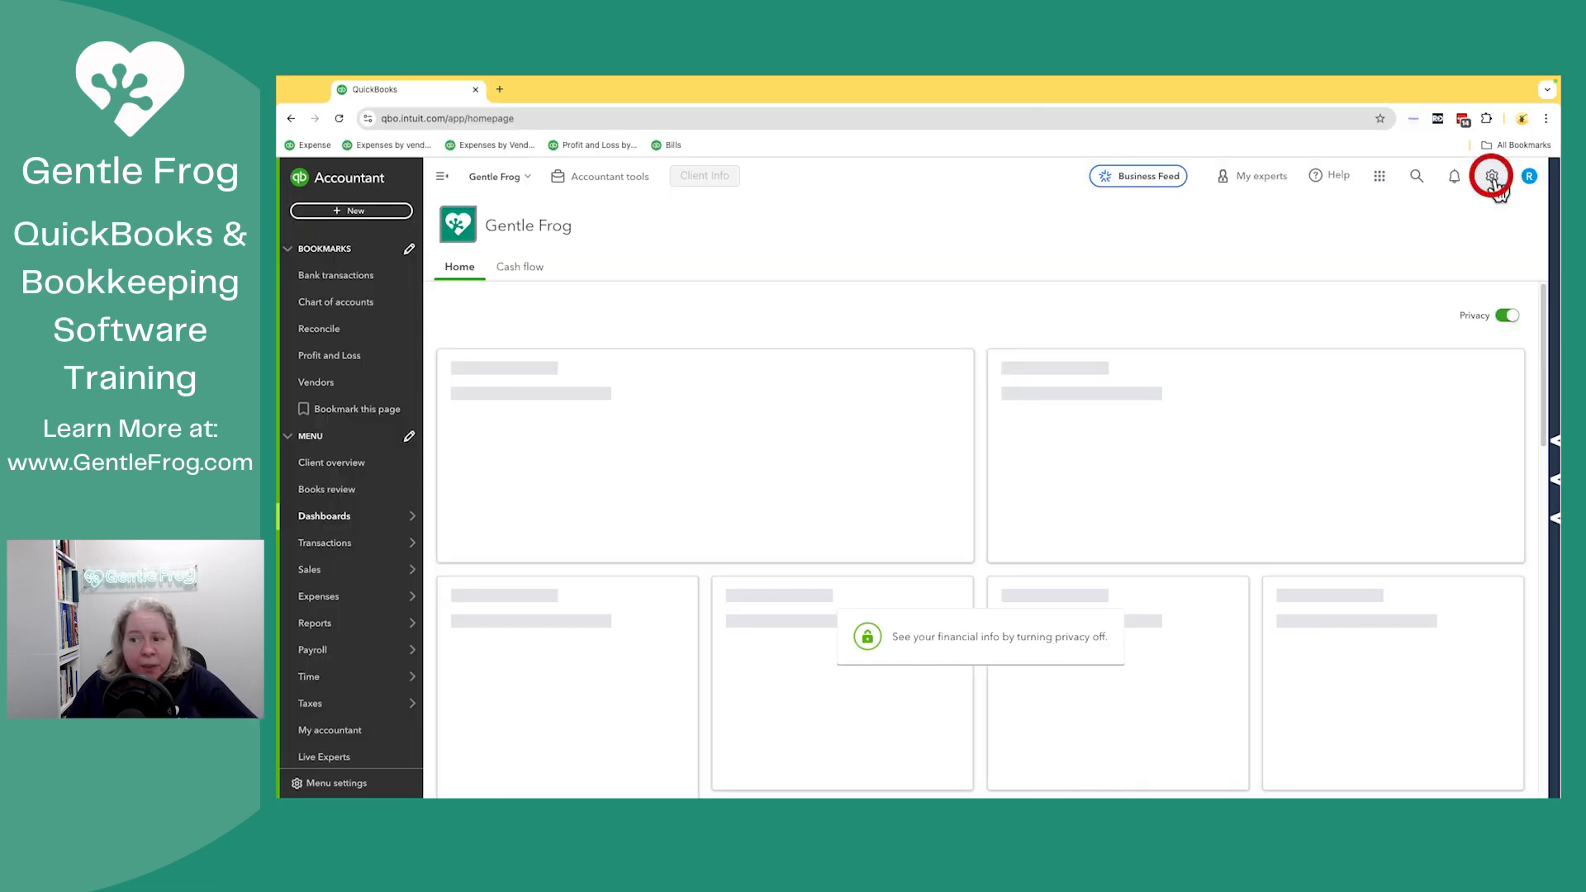
Go to Account and settings from the gear menu under Your Company.
{"action": "left_click", "coordinate": [1490, 175]}
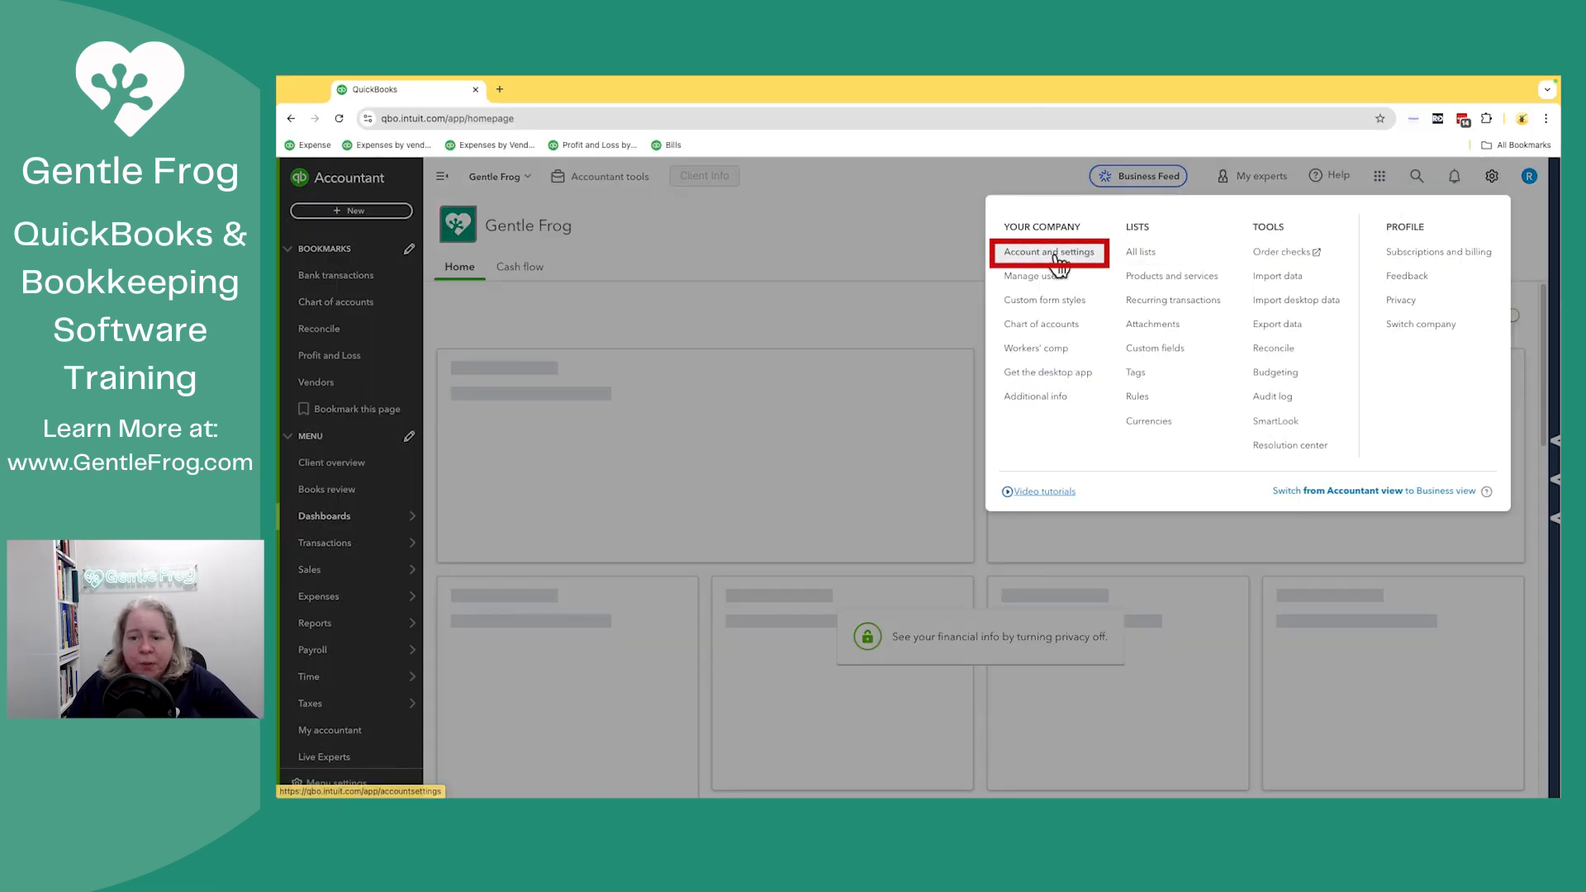
{"action": "left_click", "coordinate": [1048, 251]}
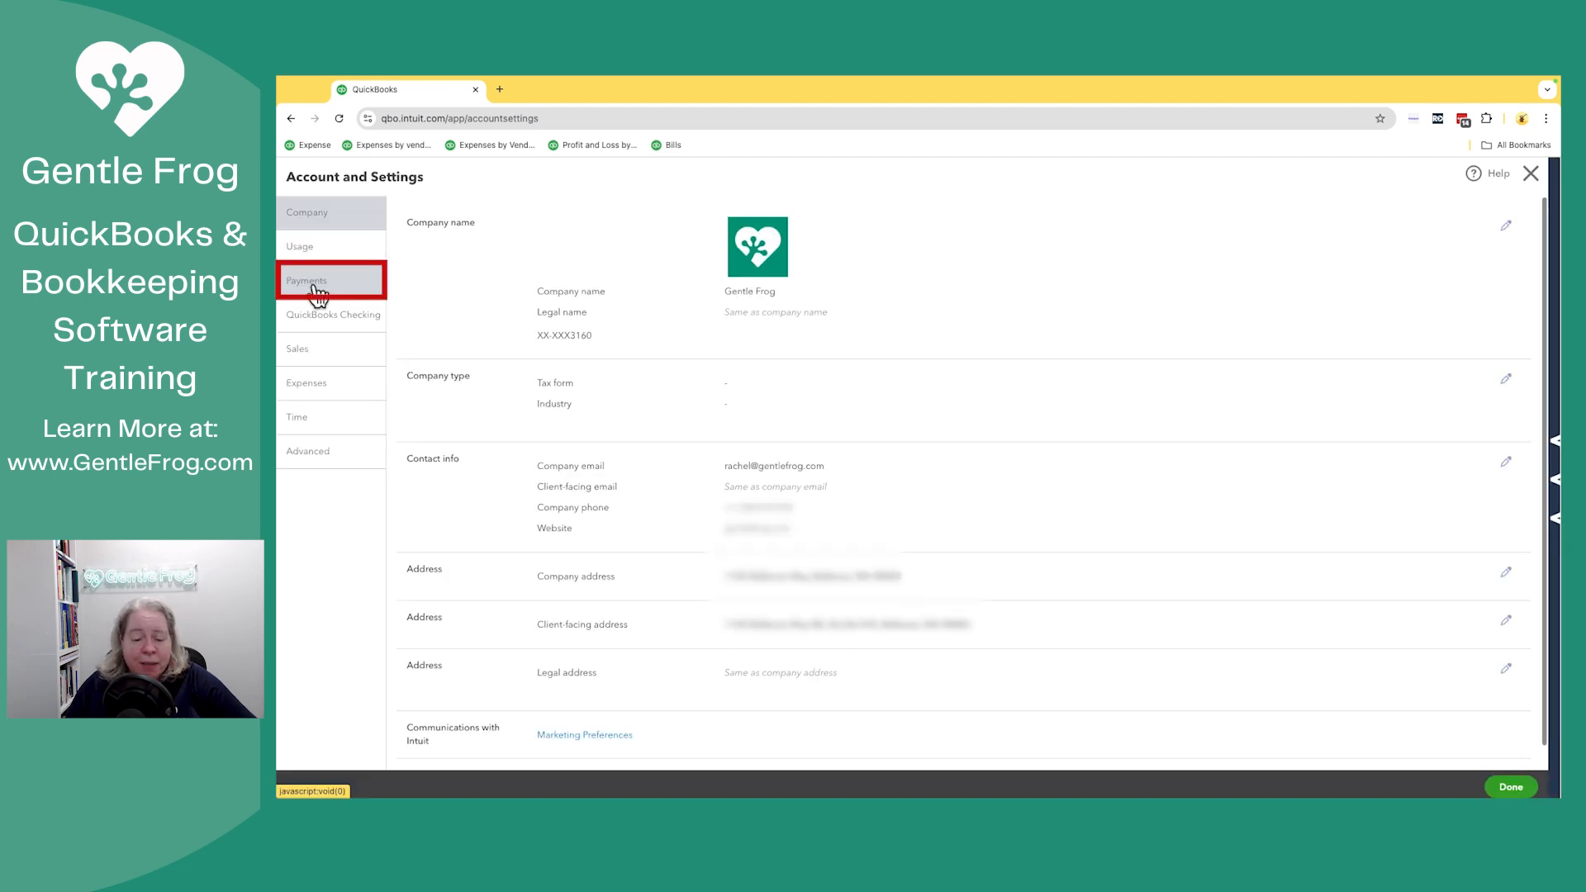
Review the Payments settings section, then close Account and settings.
{"action": "left_click", "coordinate": [307, 281]}
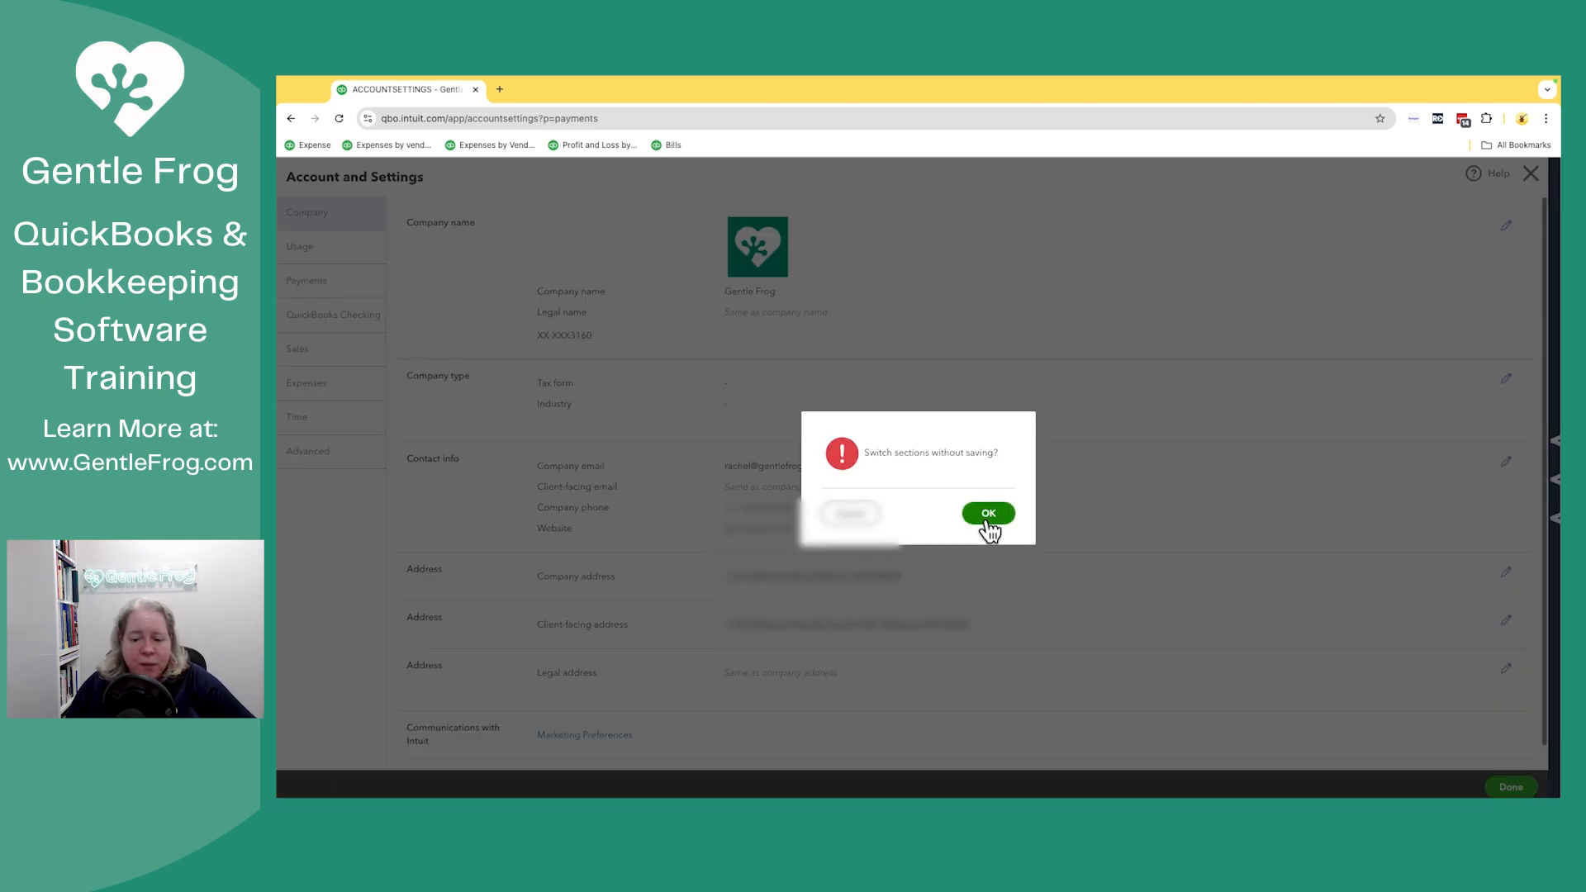
{"action": "left_click", "coordinate": [988, 512]}
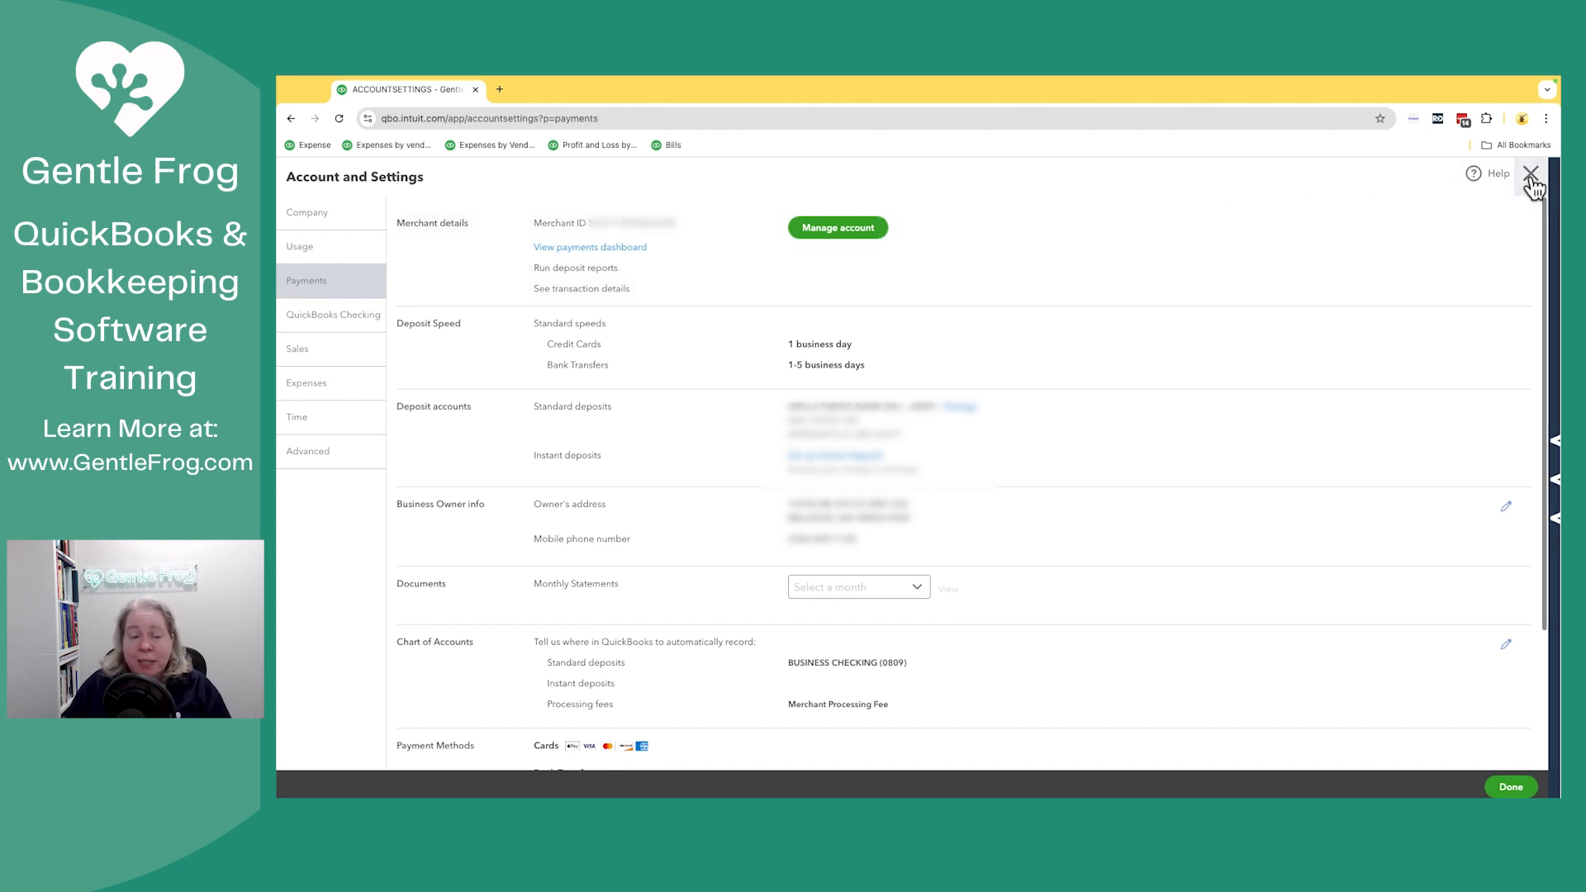
{"action": "left_click", "coordinate": [1557, 173]}
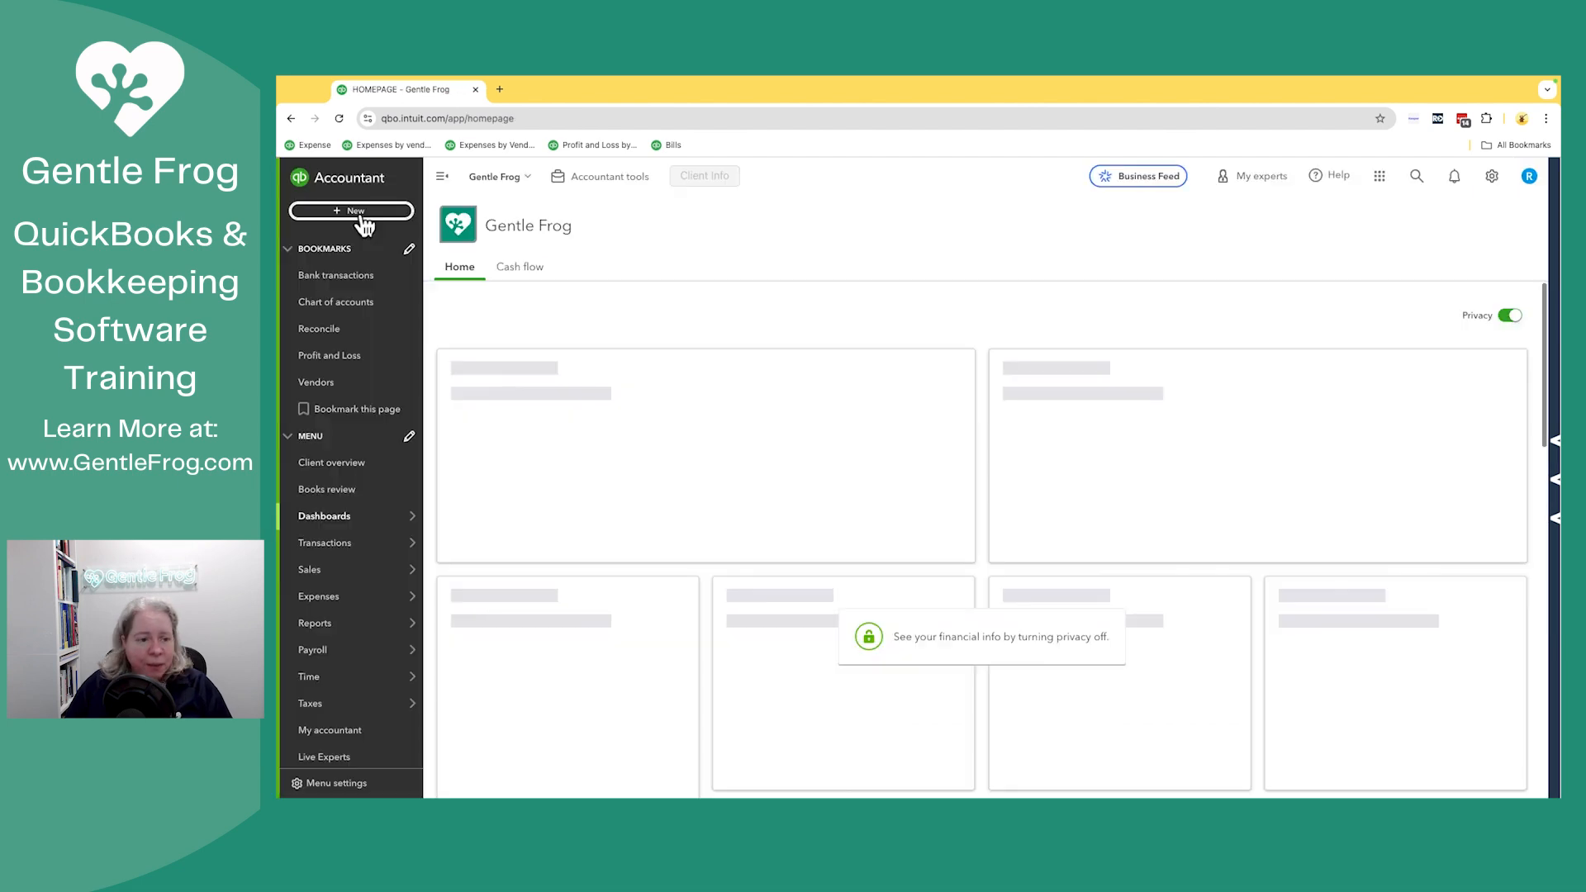
Start a new invoice from the New transaction menu.
{"action": "left_click", "coordinate": [352, 210]}
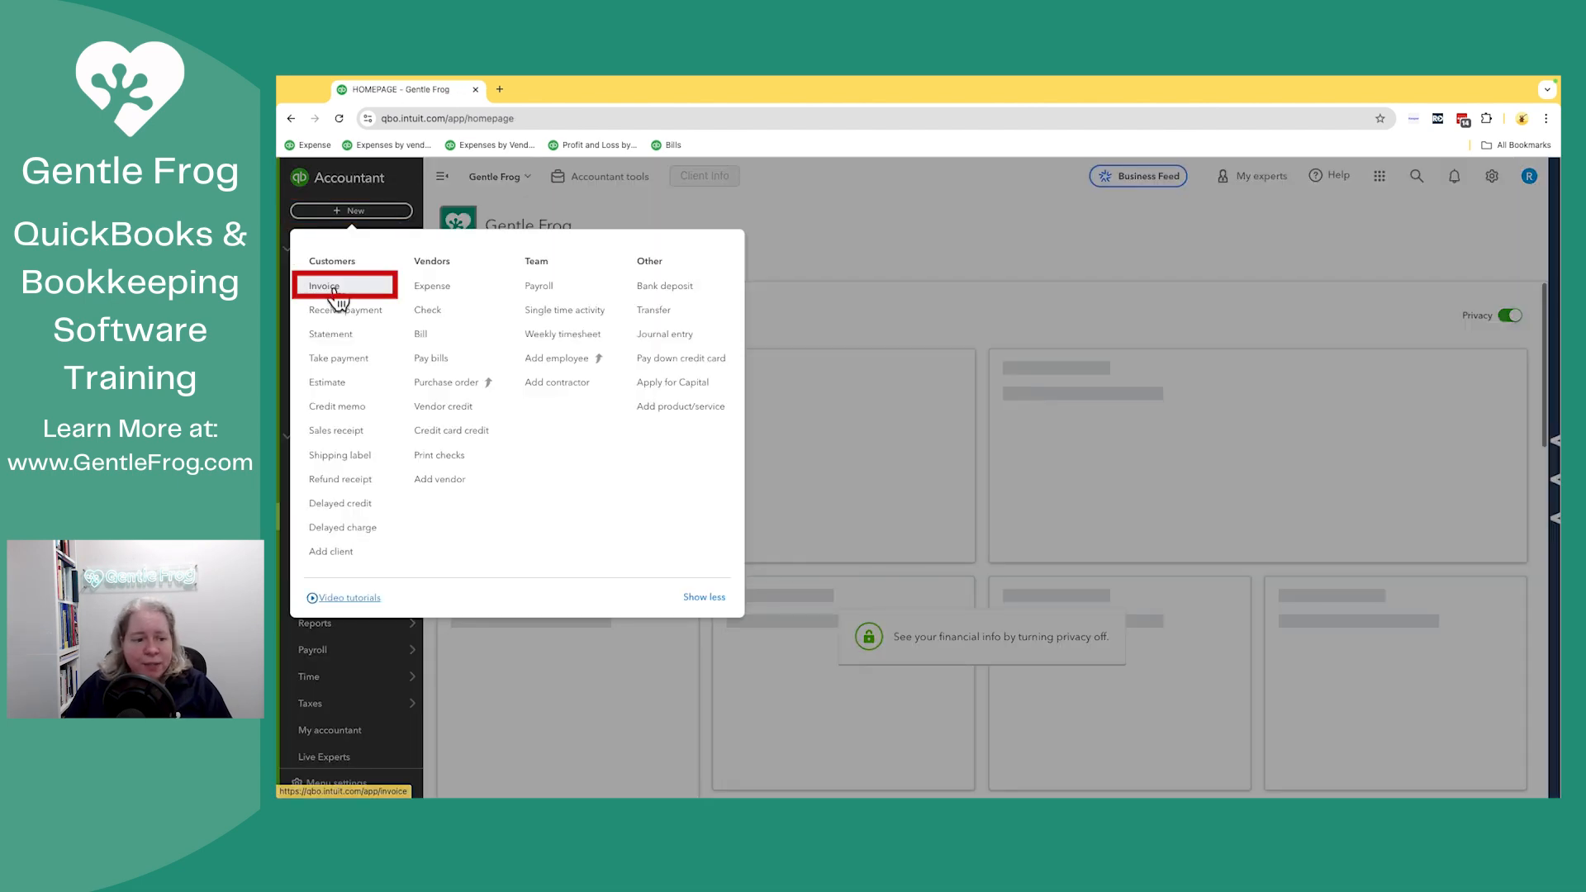
{"action": "left_click", "coordinate": [324, 286]}
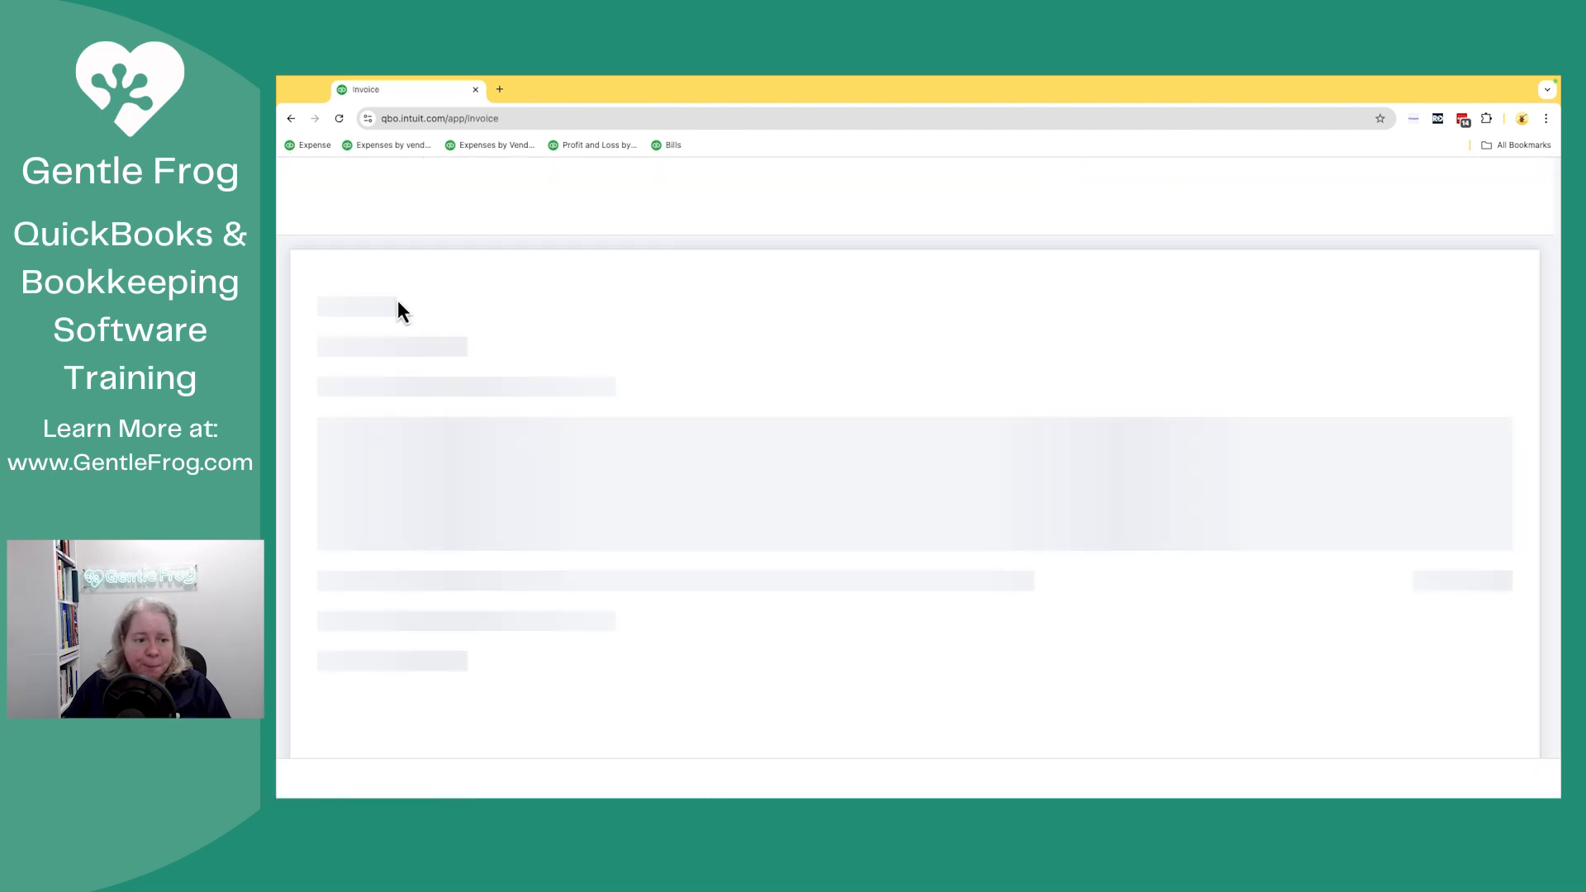